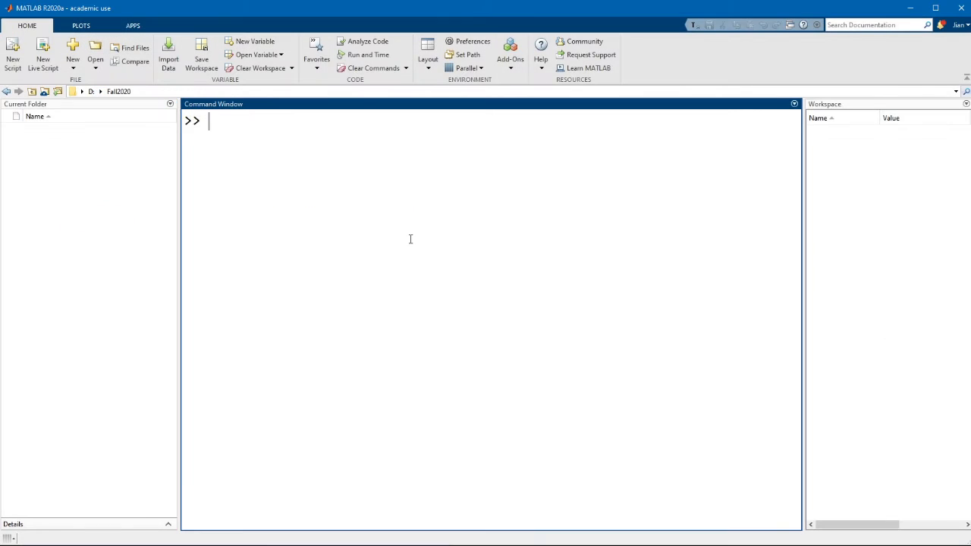
Create script ifexample.m containing x = 10; and an empty if x == 10 … end block.
text(edit ifexample.m)
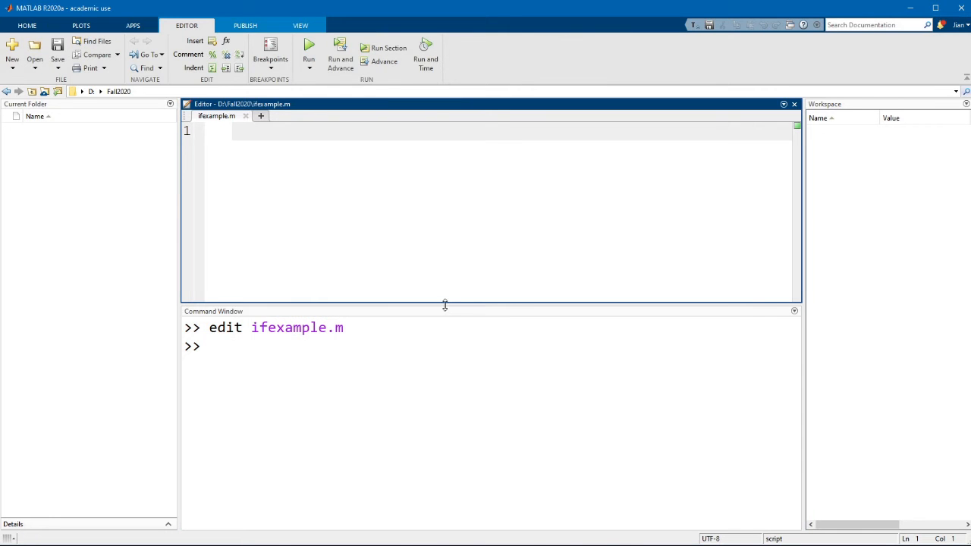
text(x)
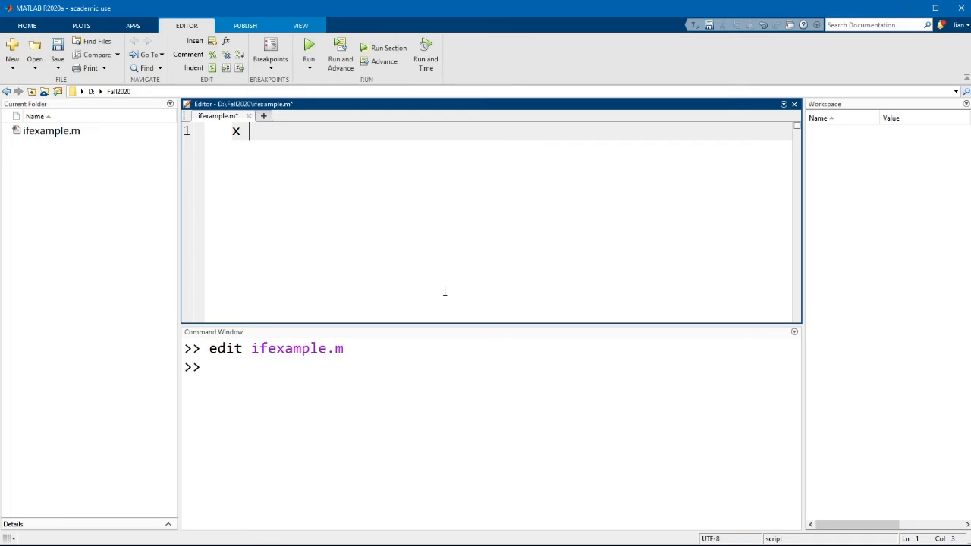
text(= 10;)
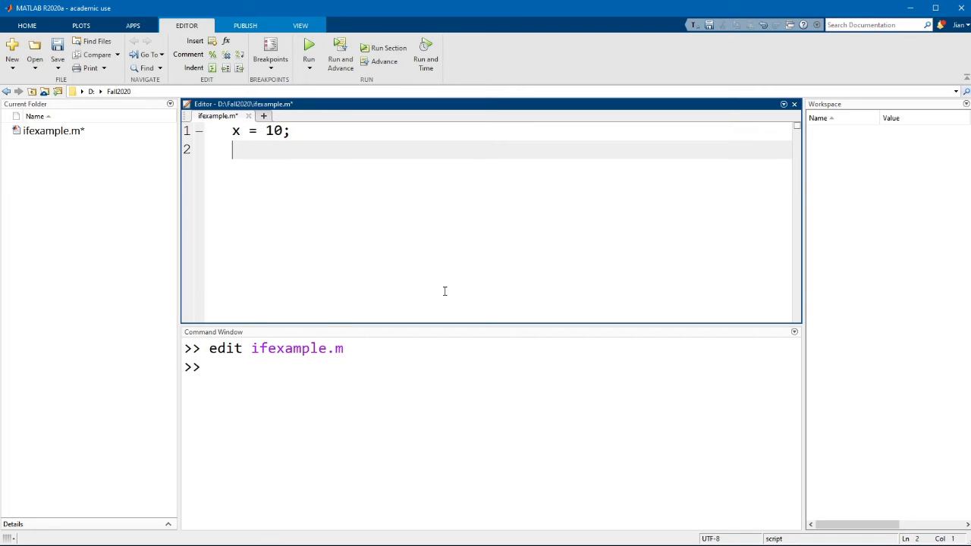
key(enter)
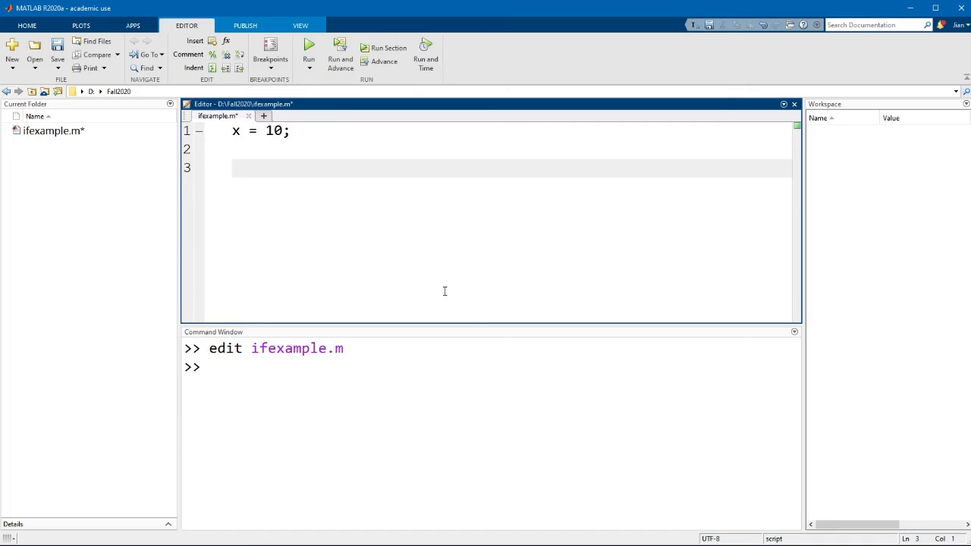
text(if)
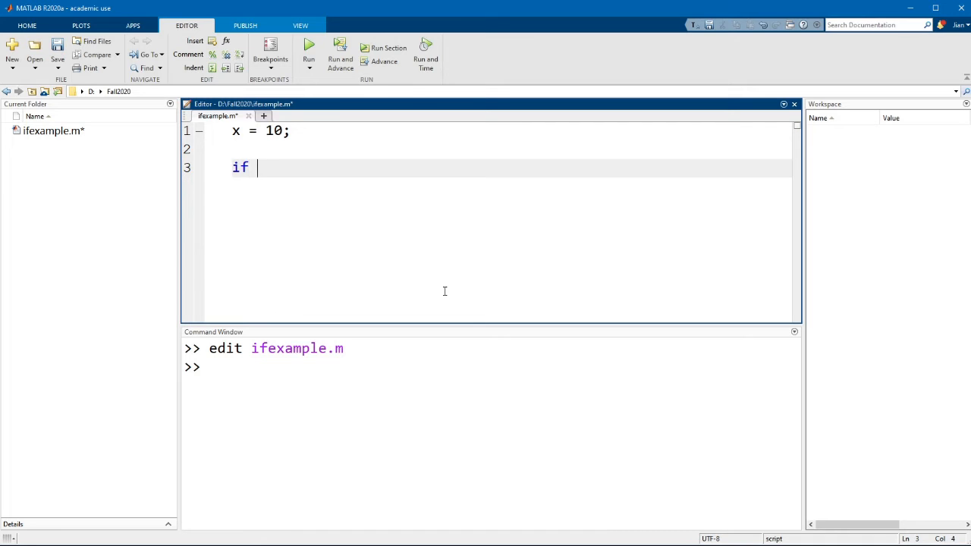
text(x ==)
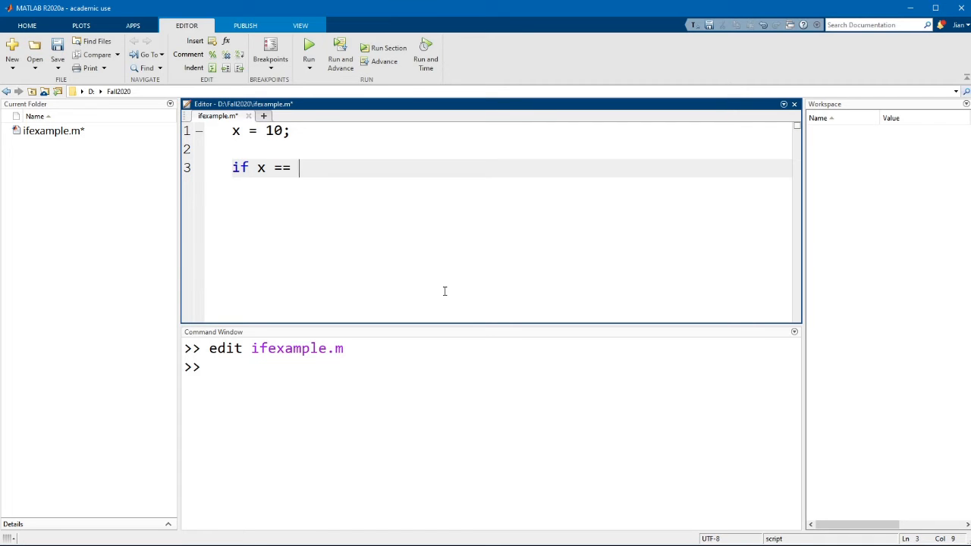
text(10)
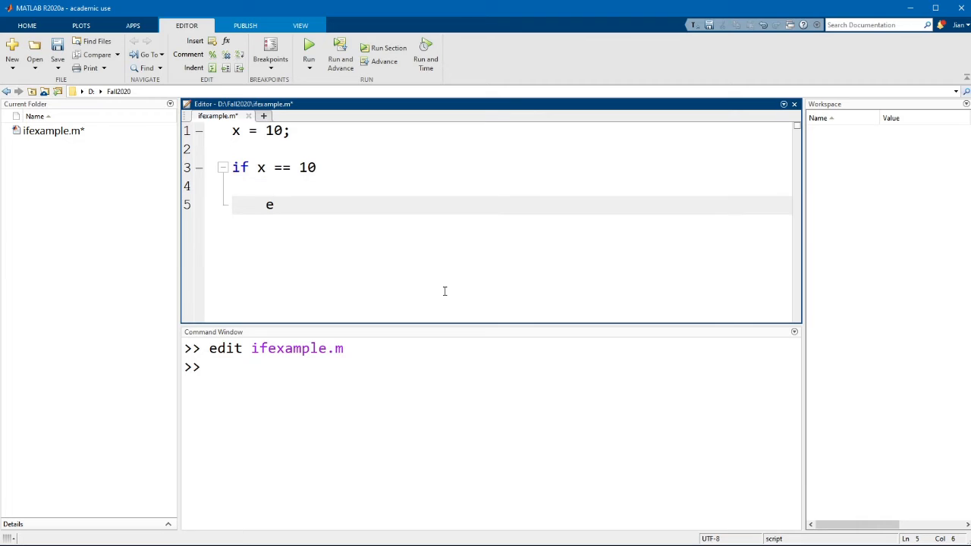
text(nd)
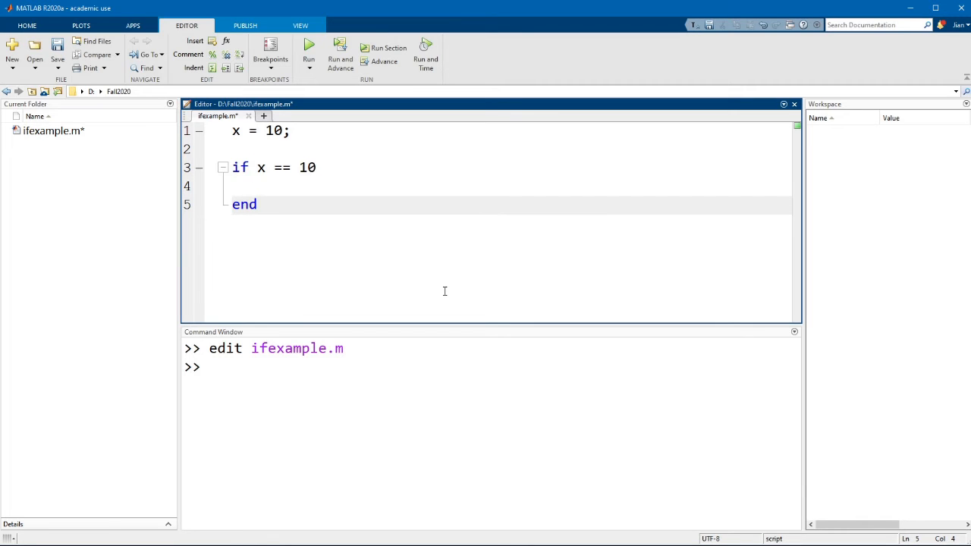
Insert blank lines between the if x == 10 line and end.
click(282, 168)
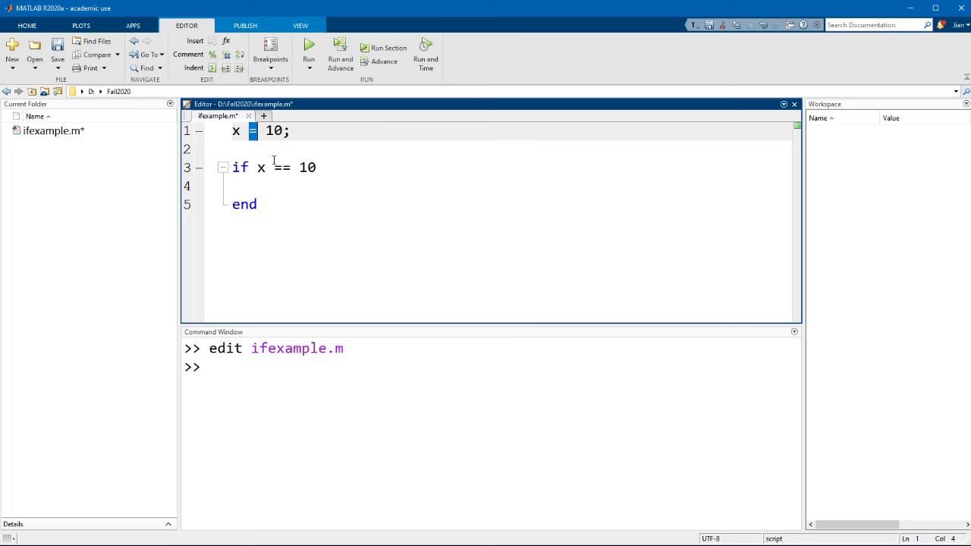
double_click(235, 131)
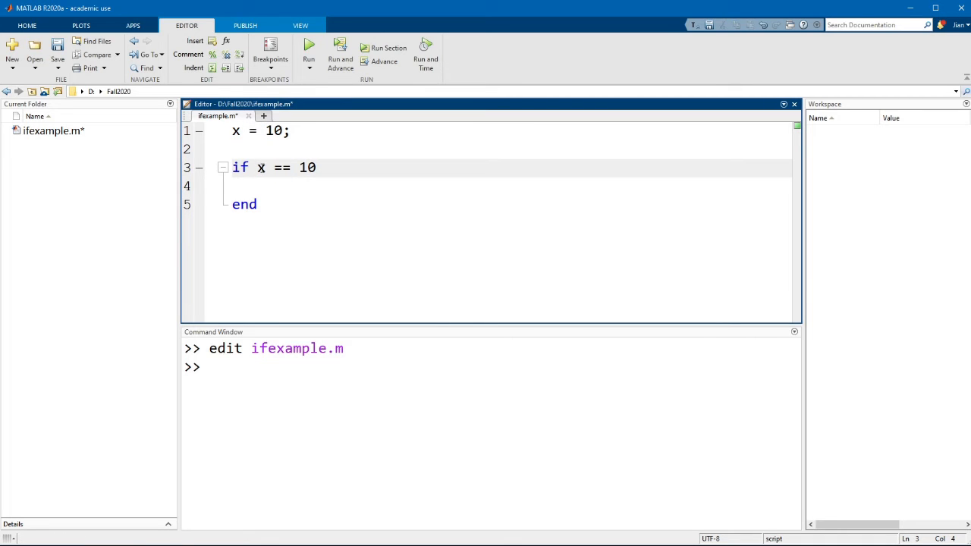
click(261, 167)
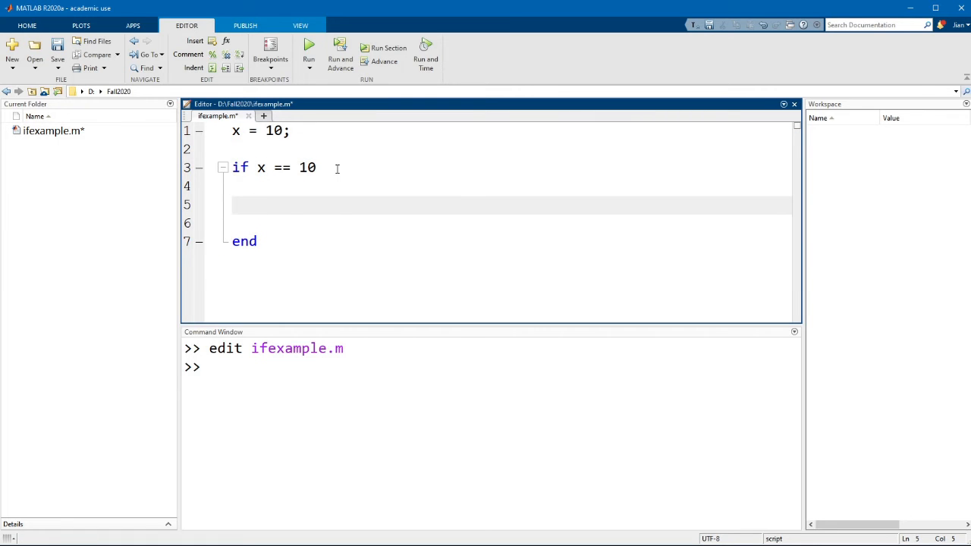
Add disp('X equals 10') inside the if block, then save and run the script.
text(disp(')
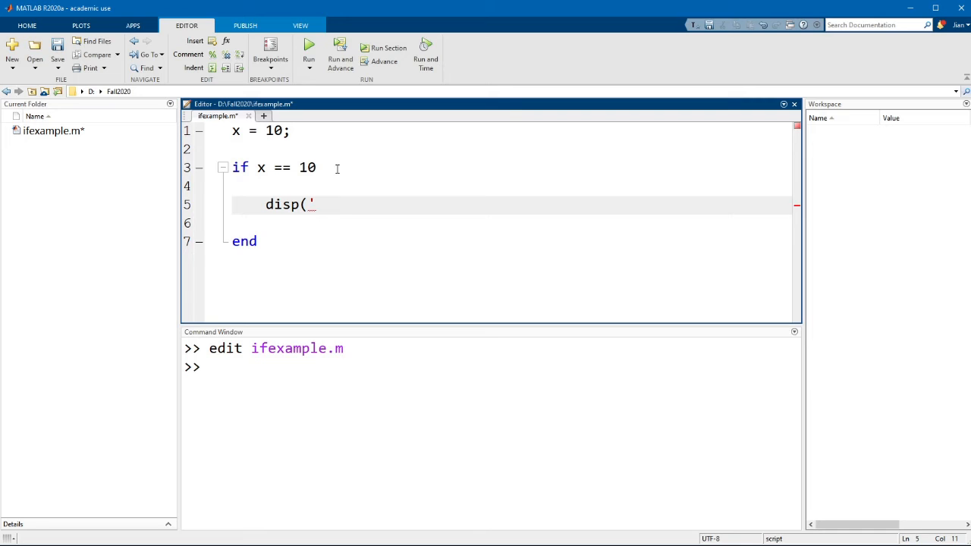
text(X)
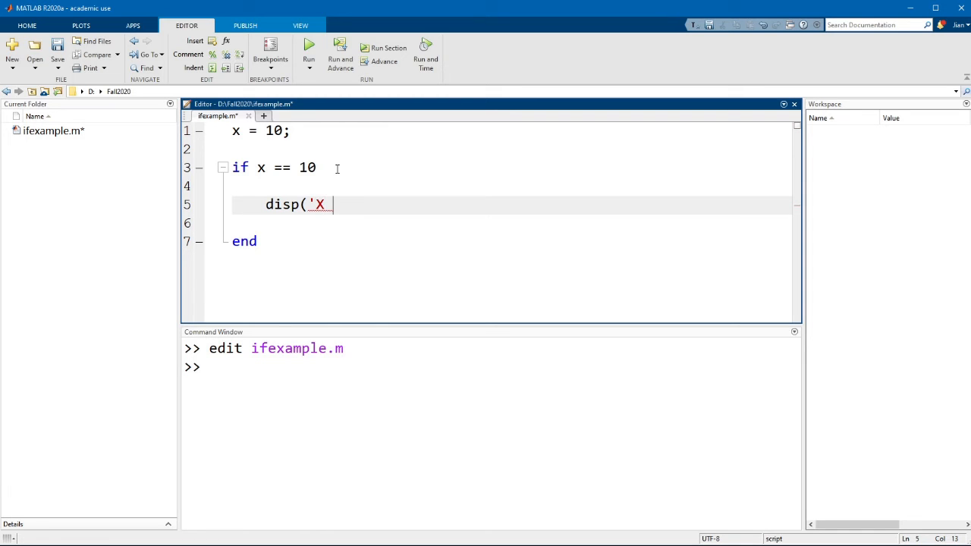
text(equals)
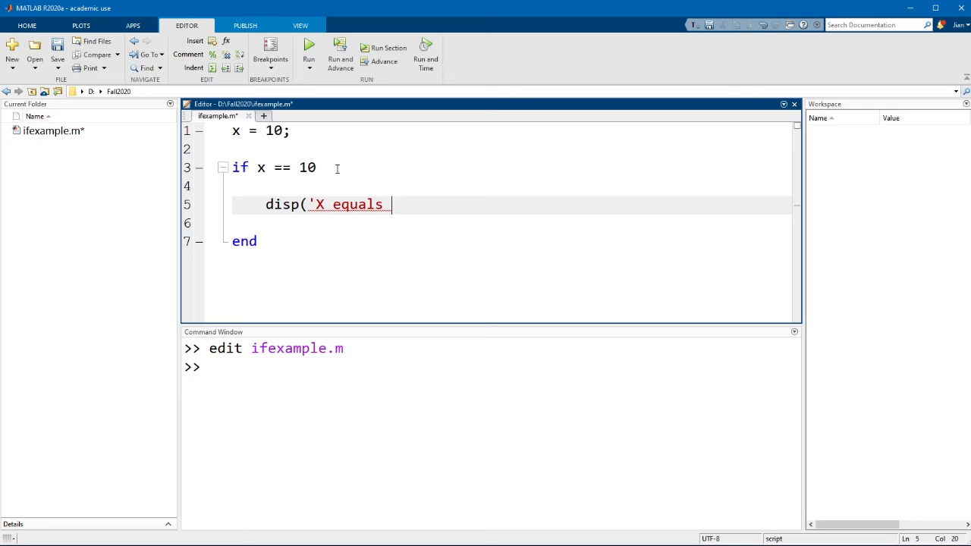
text(10'))
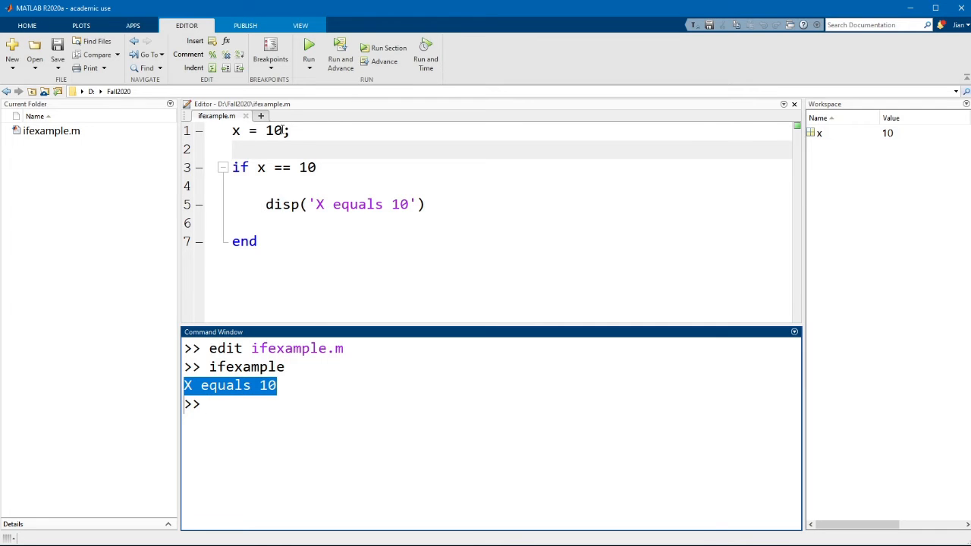
Change x to 15 and save and rerun the script, which prints nothing.
double_click(275, 131)
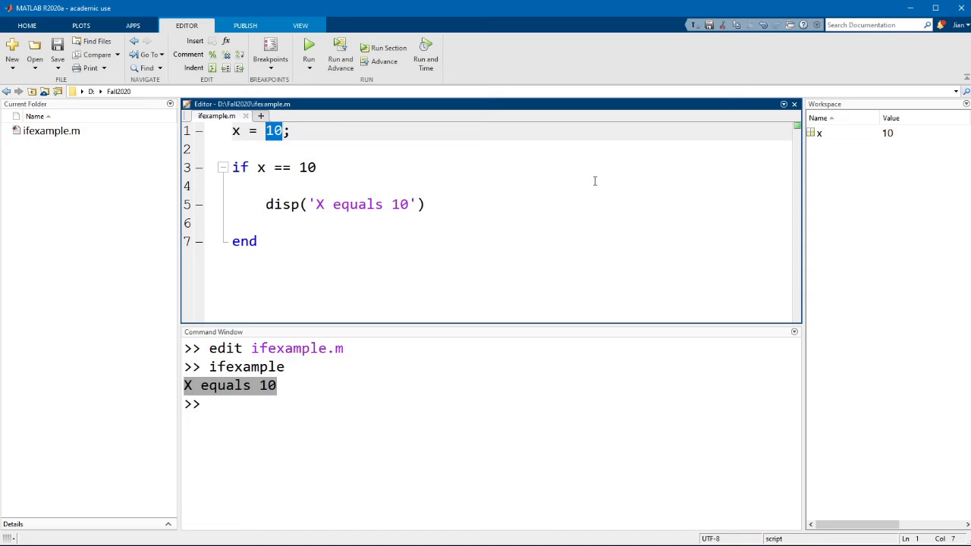
text(15)
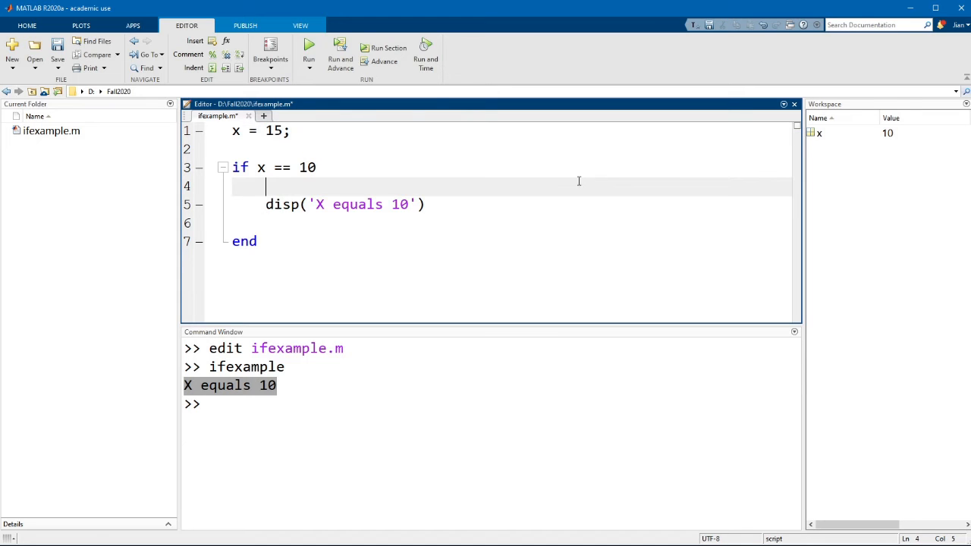
click(308, 47)
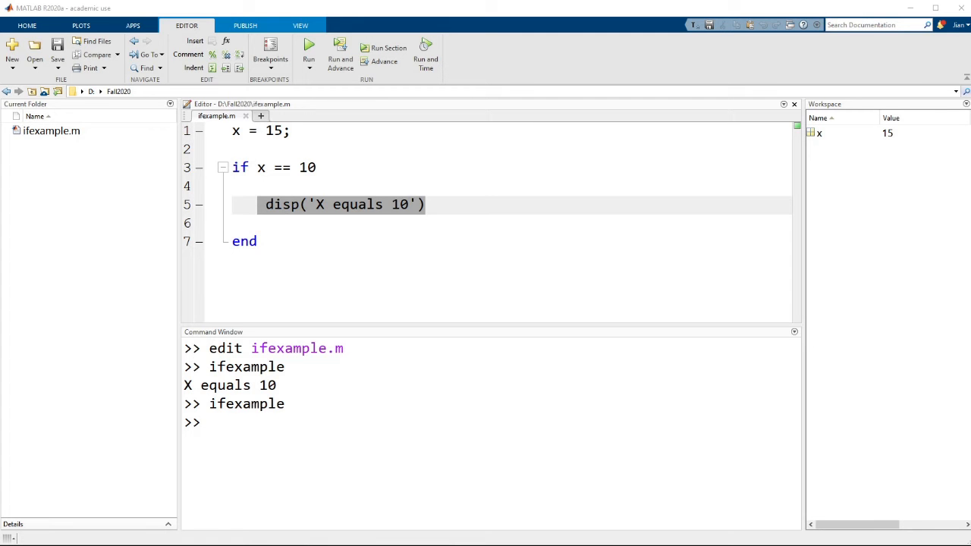
click(427, 204)
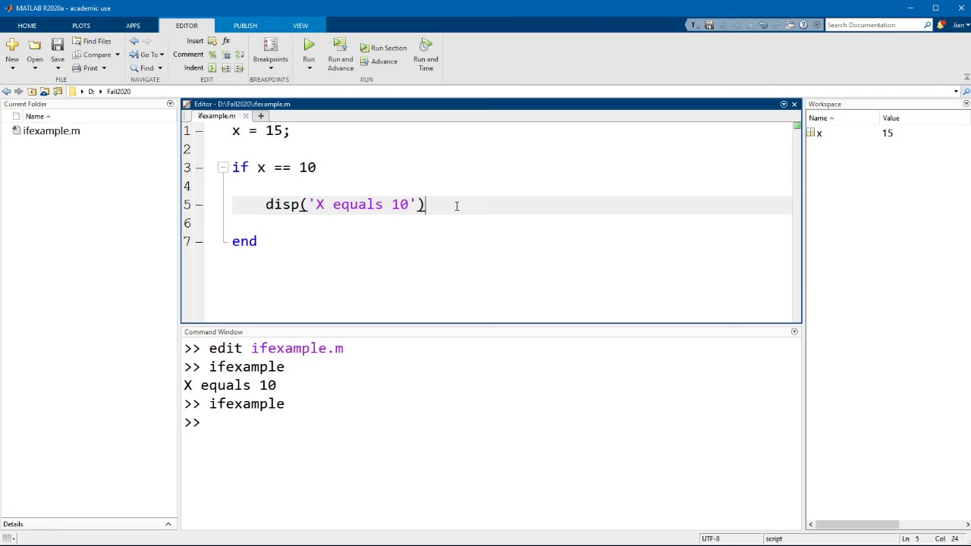
Add an elseif x == 5 branch displaying 'X equals 5' and set x = 5.
text(elseif x)
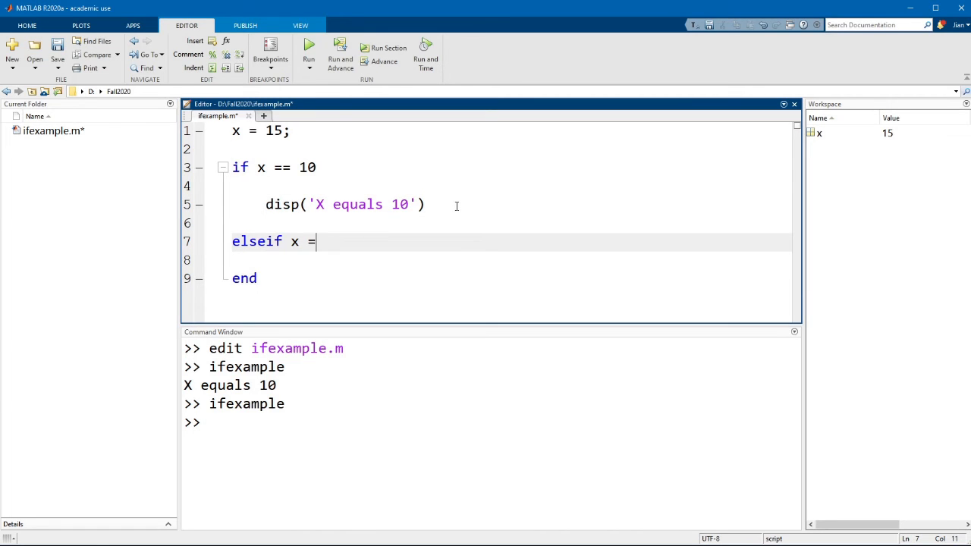
text(= 5)
text(disp('X)
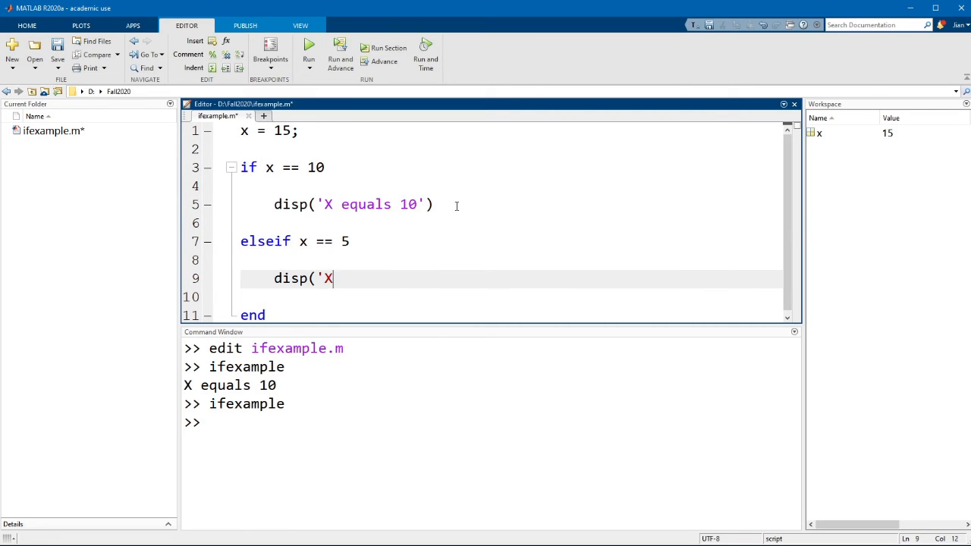
text(equals 5'))
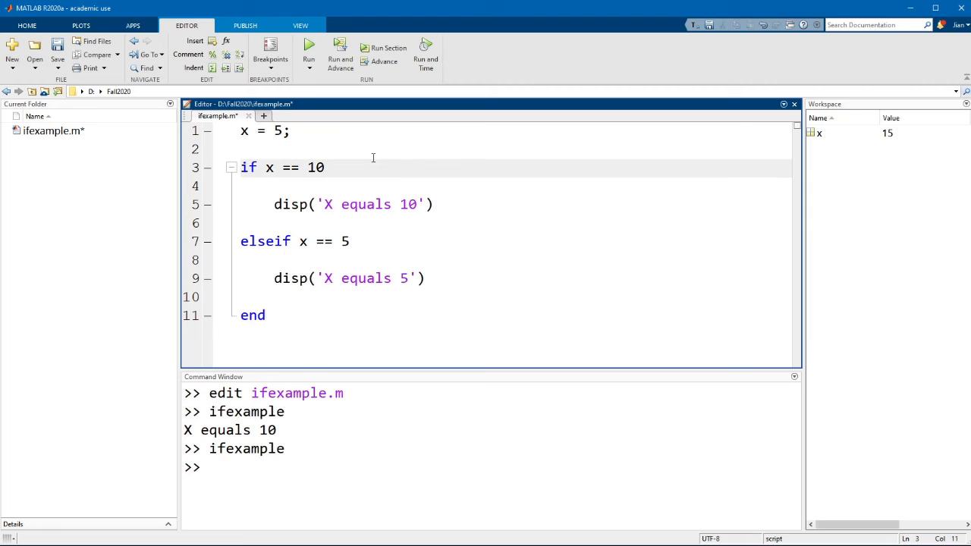
Save and run the script with x = 5, printing 'X equals 5'.
click(308, 47)
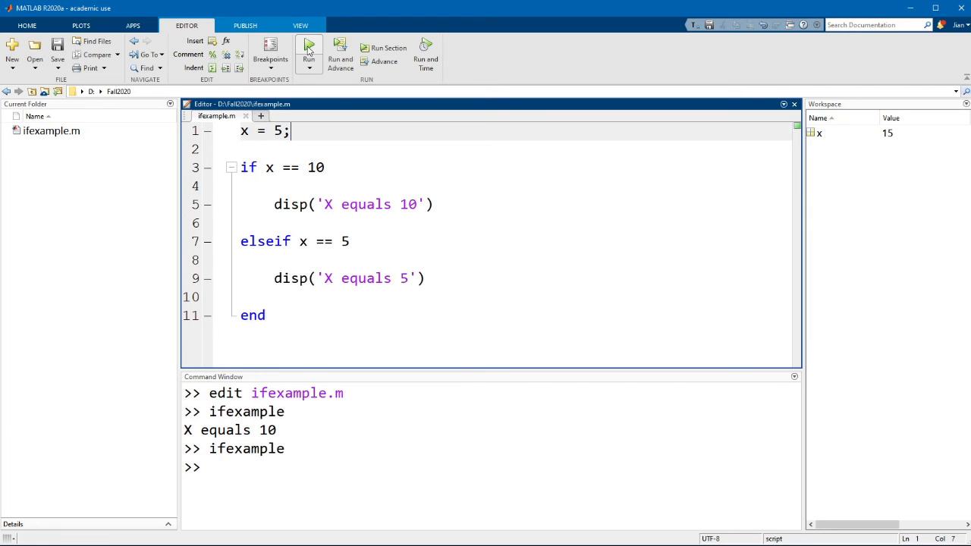
click(308, 47)
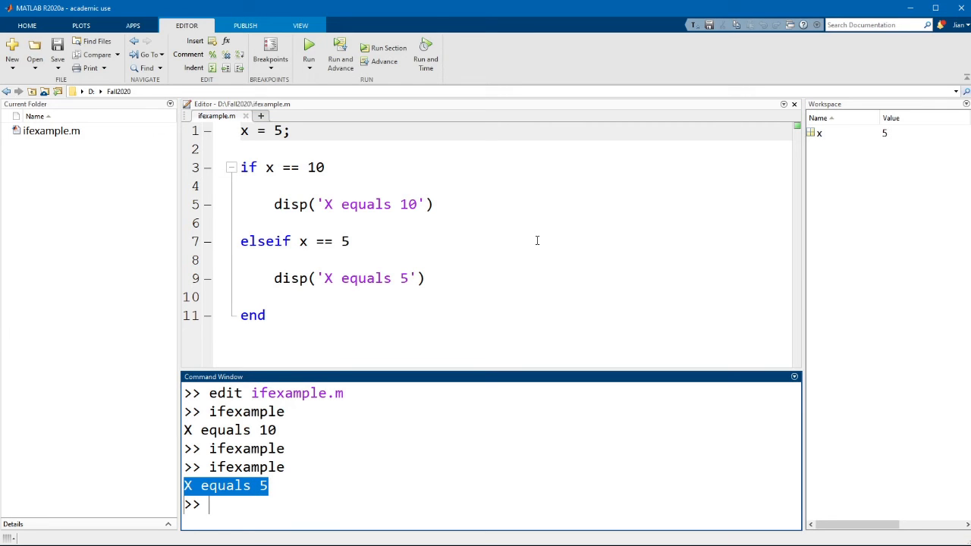
mouse_move(426, 187)
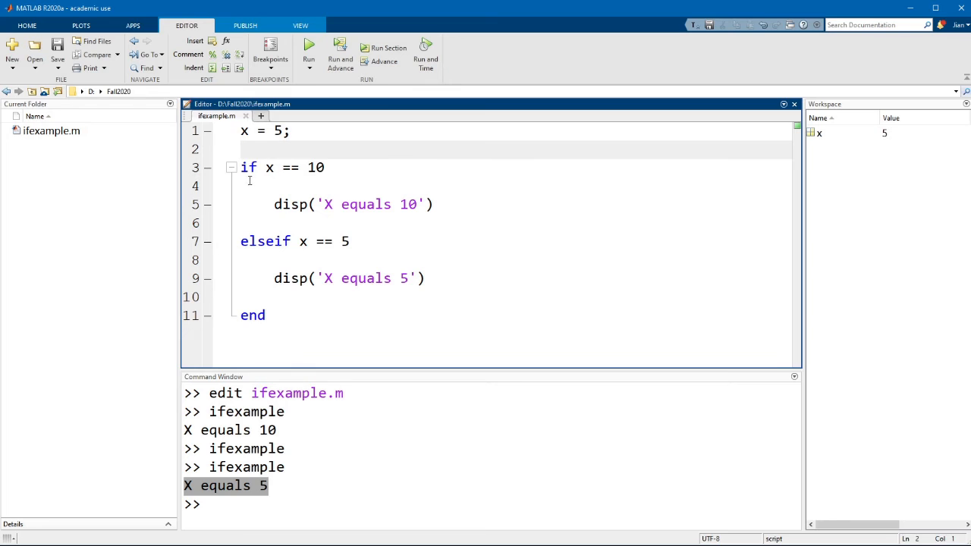
triple_click(282, 167)
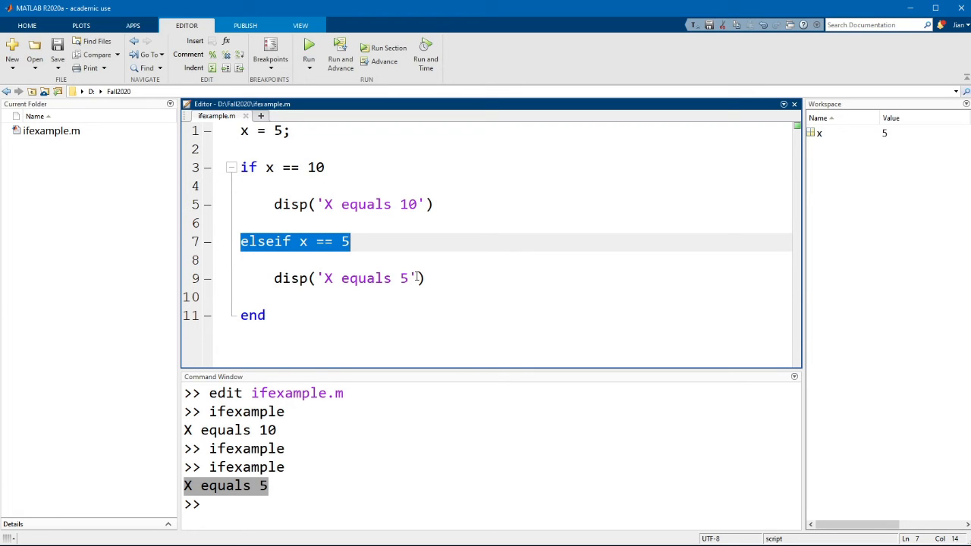
click(307, 242)
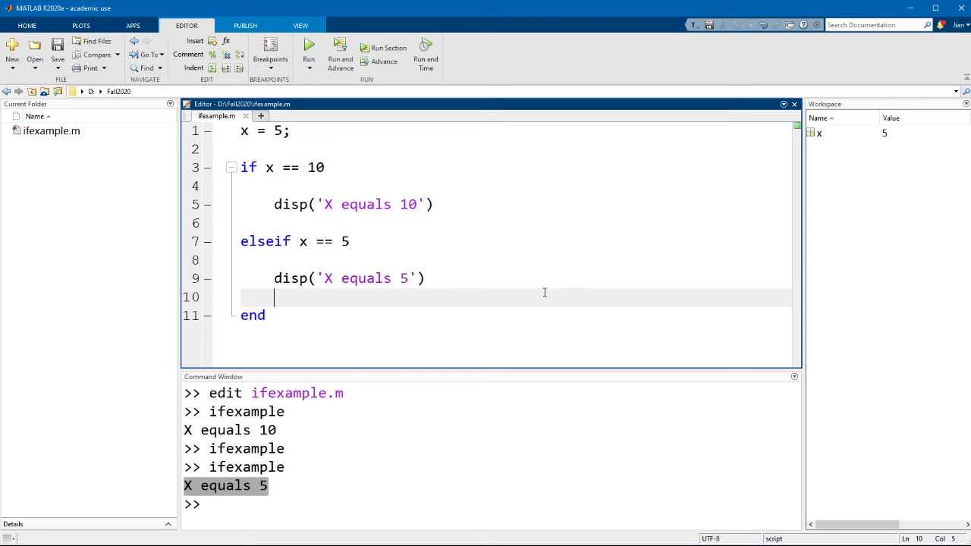
Add an elseif x == 7 branch displaying 'X equals 7' before end.
text(elseif x == 7)
text(disp()
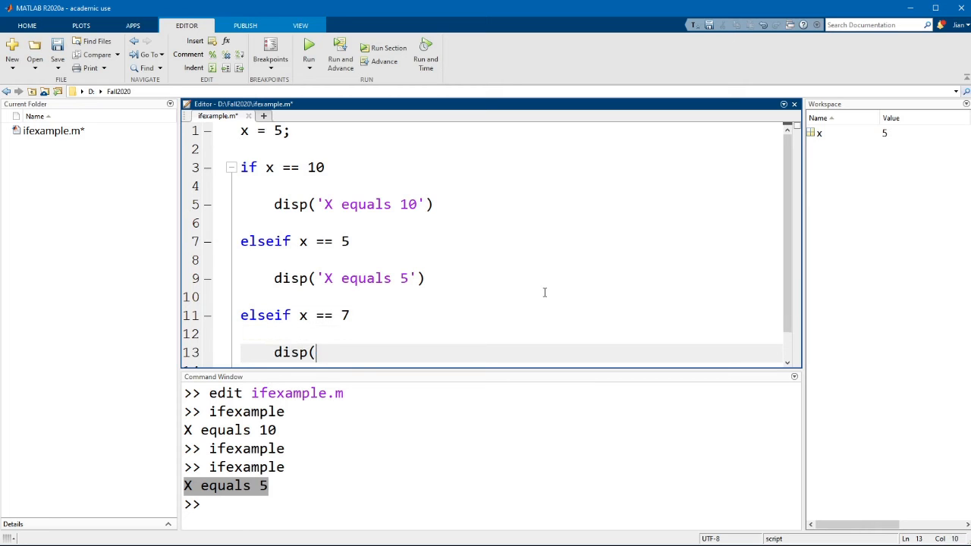
text('X equa)
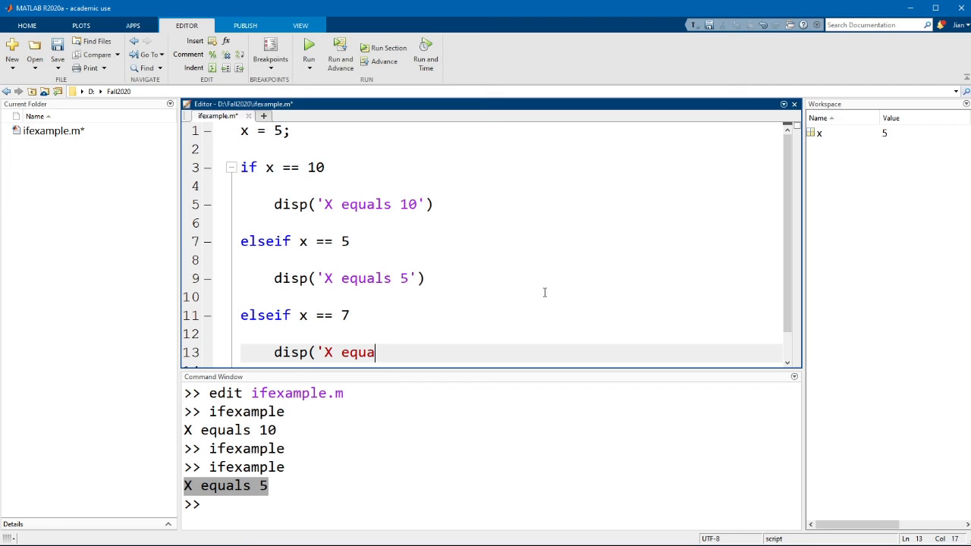
text(ls 7)
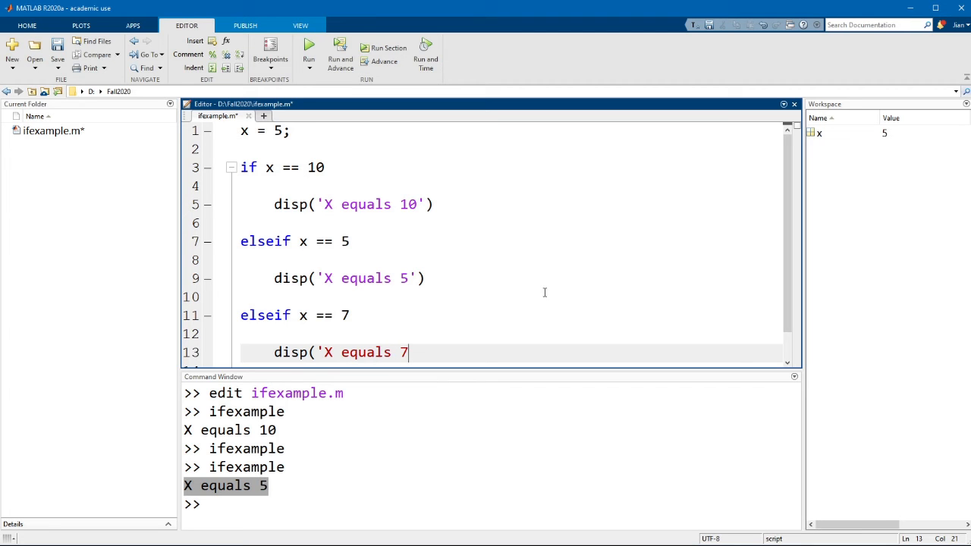
text('))
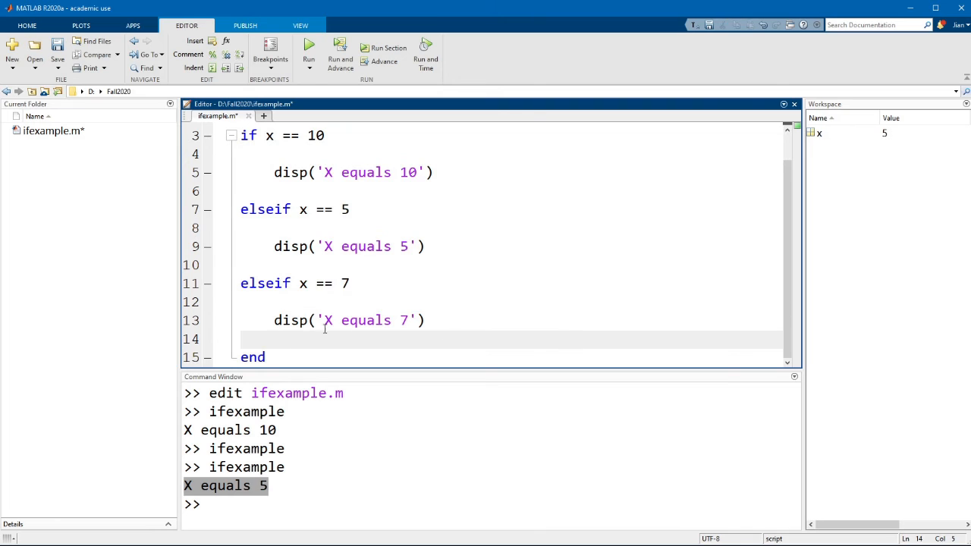
double_click(364, 352)
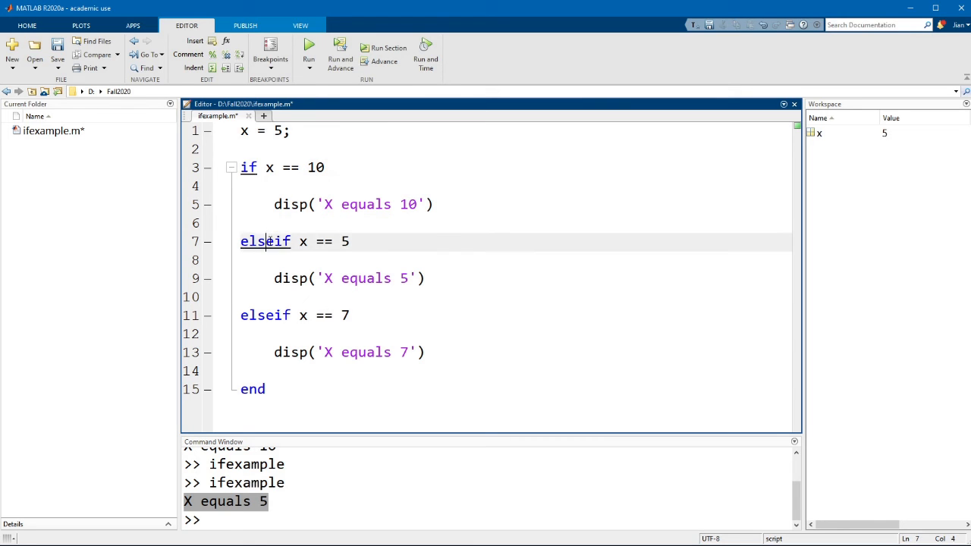
Highlight the elseif keyword on line 7, then deselect it.
double_click(264, 241)
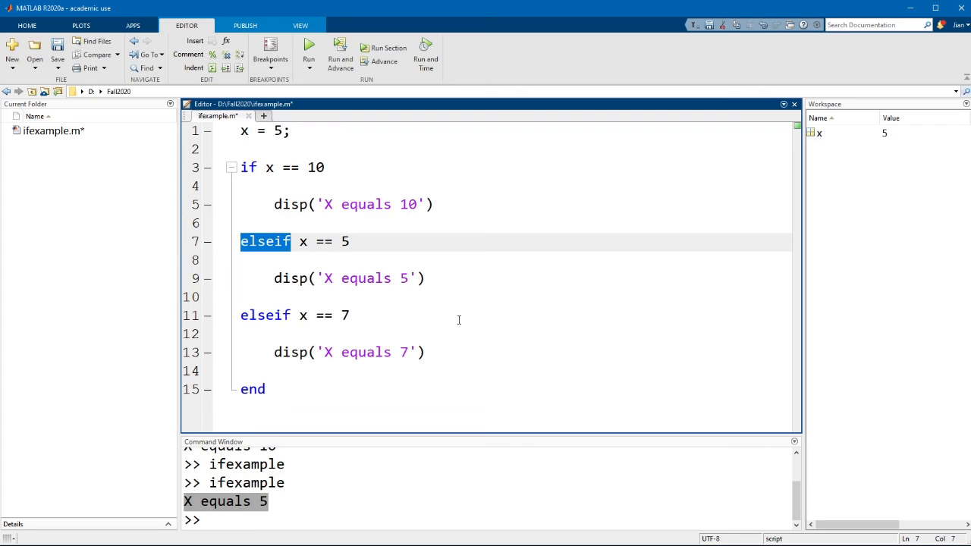
mouse_move(378, 400)
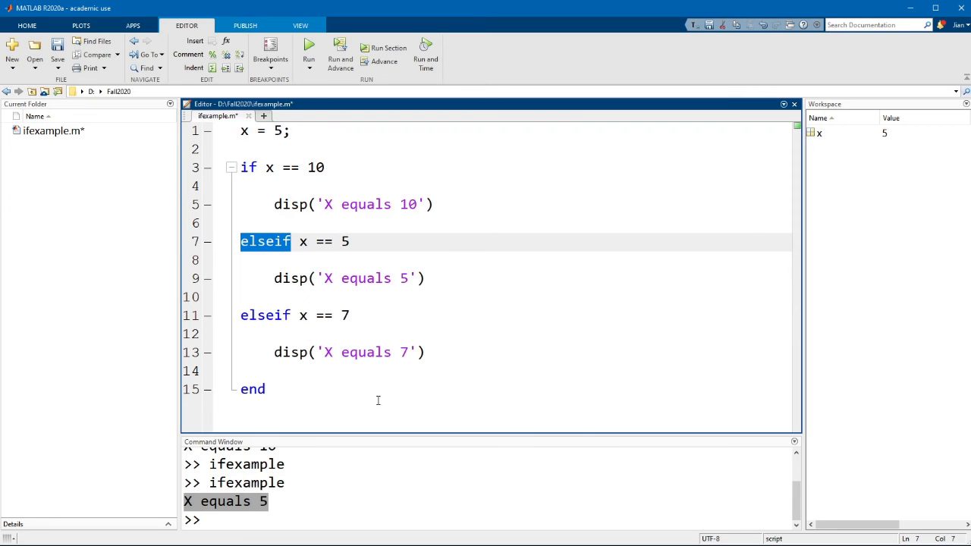
click(265, 389)
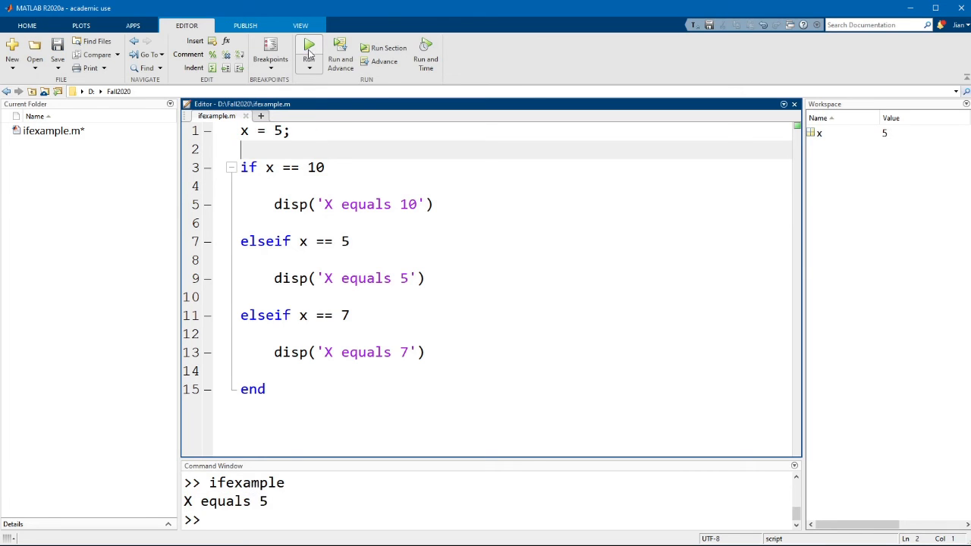
Rerun the unchanged script, which again prints 'X equals 5'.
click(309, 47)
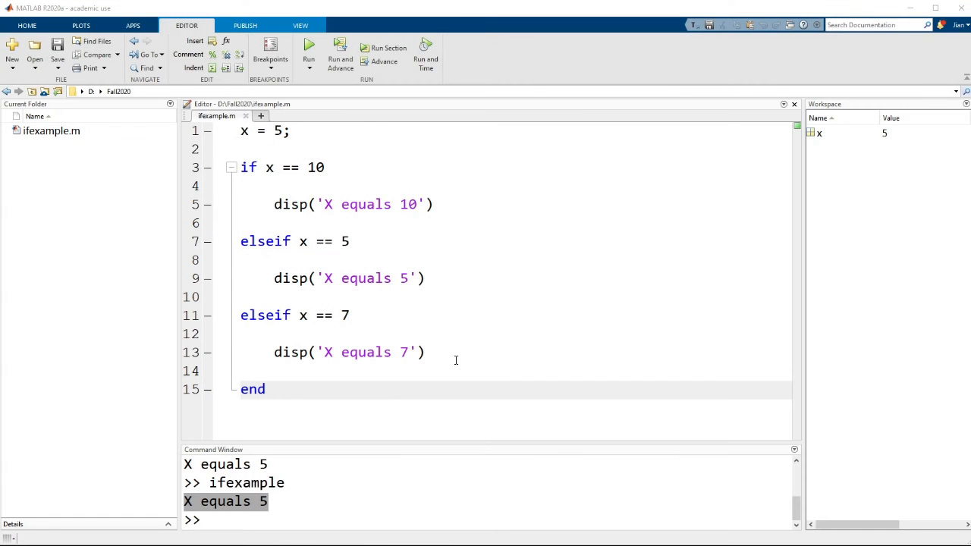
Add an else branch displaying 'X is not equal to 10, 5, or 7'.
key(enter)
text(d)
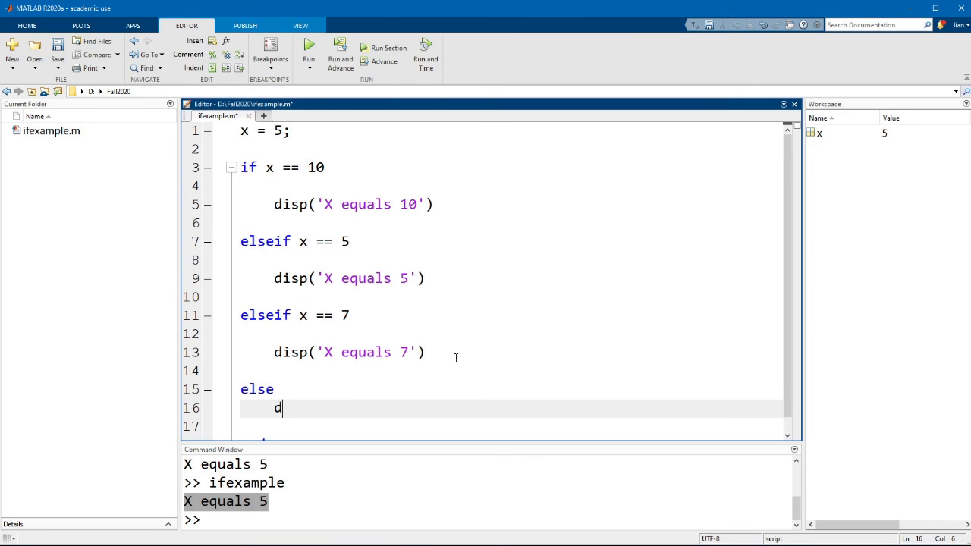
text(isp(')
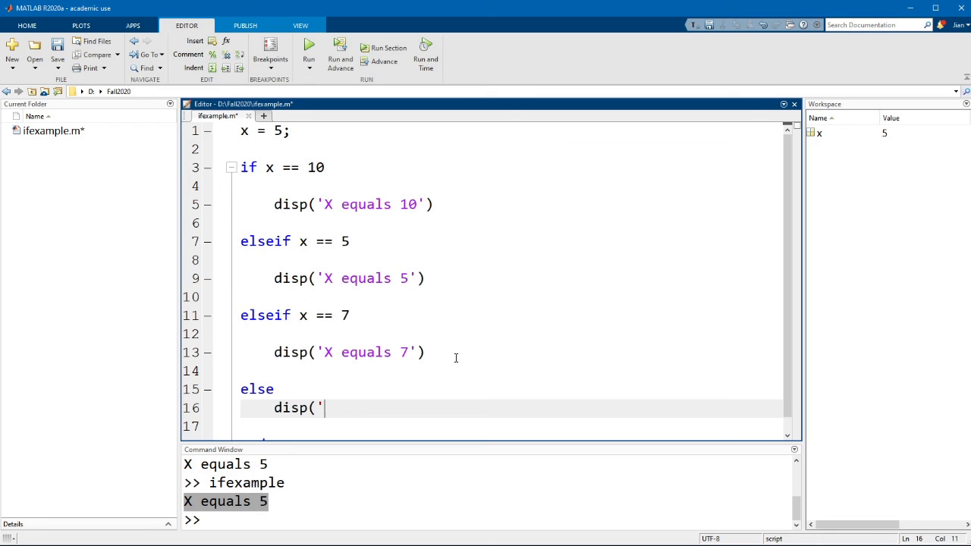
text(X is not equal)
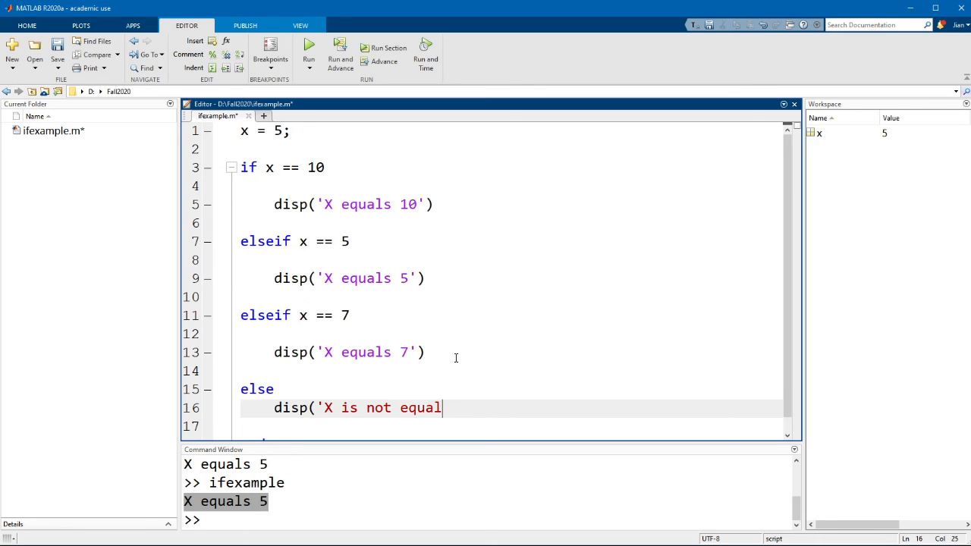
text(to 10, 5)
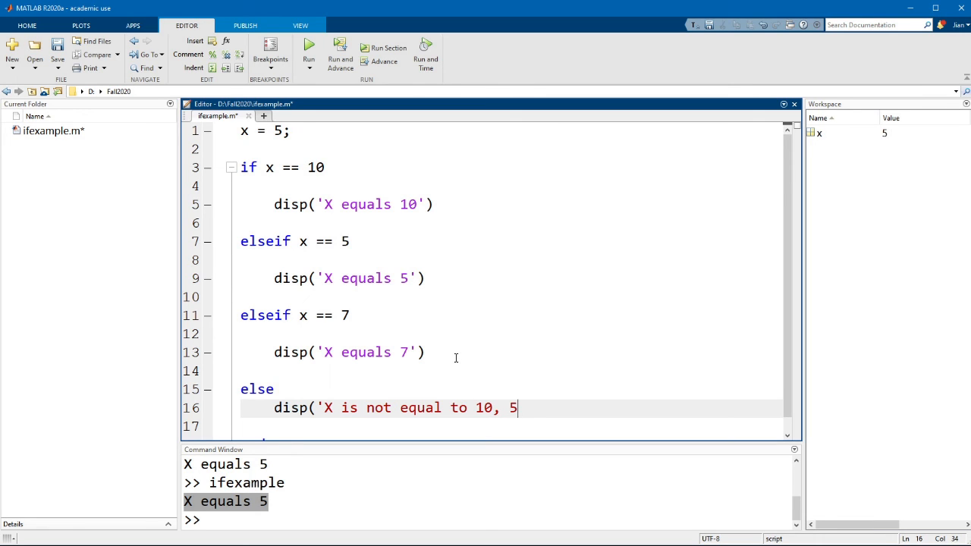
text(, or 7'))
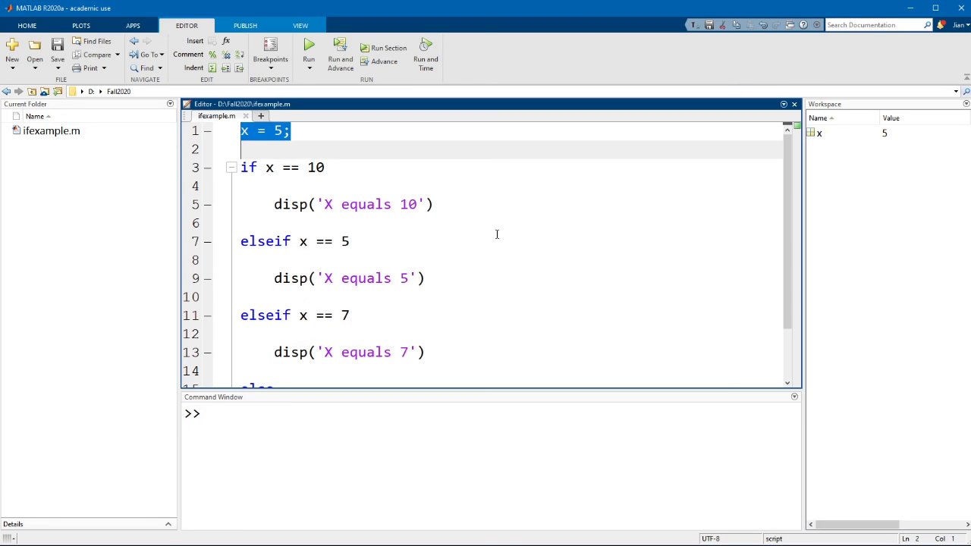
Rerun ifexample with x = 5, then change line 1 to x = 3.
click(308, 47)
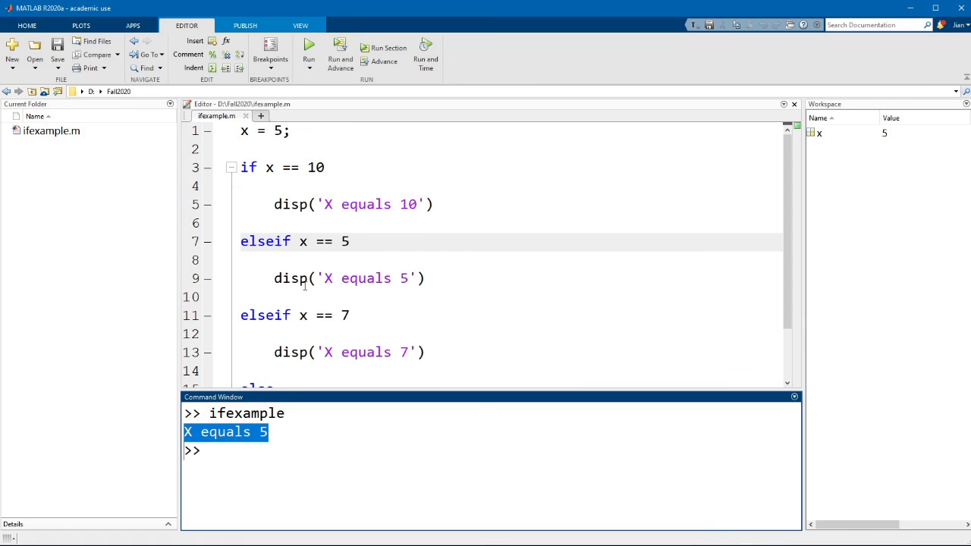
click(555, 278)
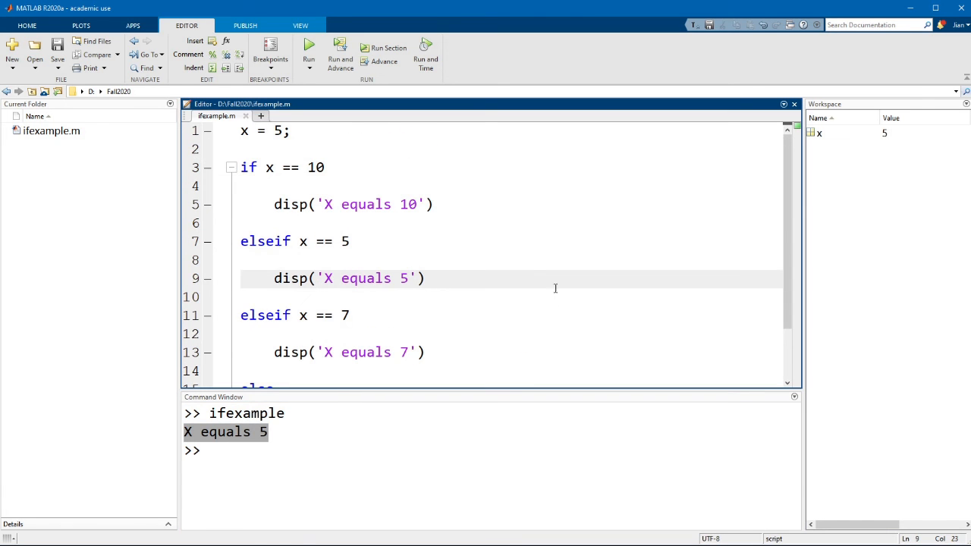
text(3)
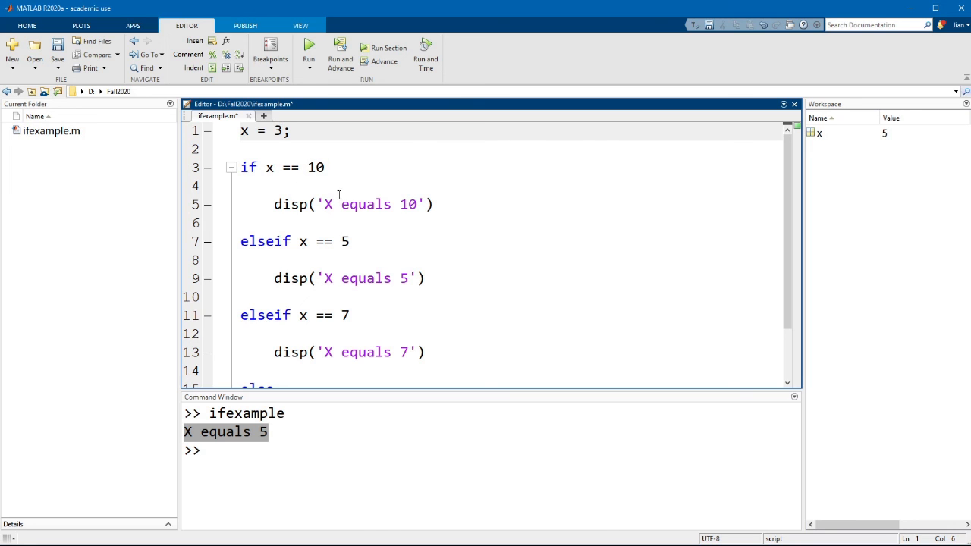
Save and run with x = 3, printing 'X is not equal to 10, 5, or 7', then remove the else branch.
click(351, 241)
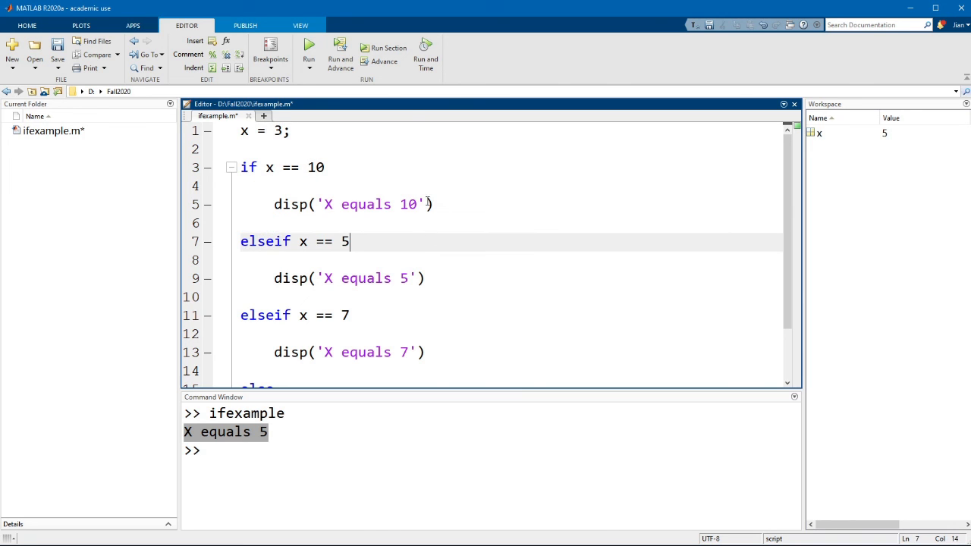
click(308, 47)
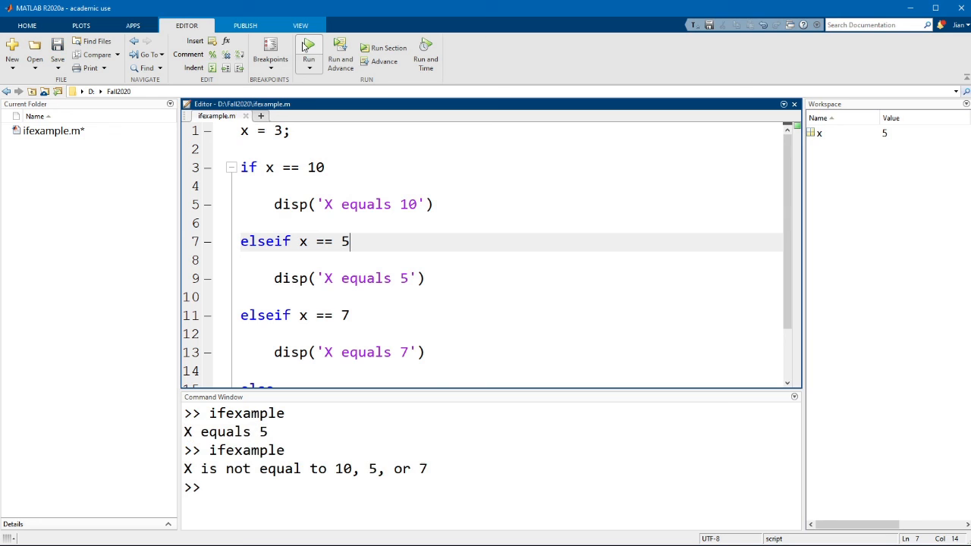
scroll(down, 3)
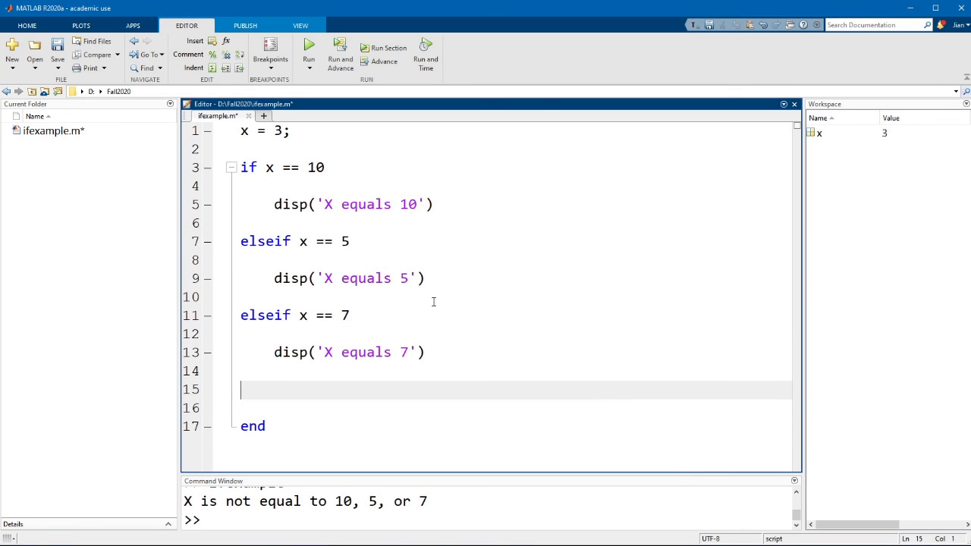
Insert the else branch before elseif x == 7 and run, getting an illegal elseif error.
text(else)
text(disp('X is not equal to 10, 5, or 7'))
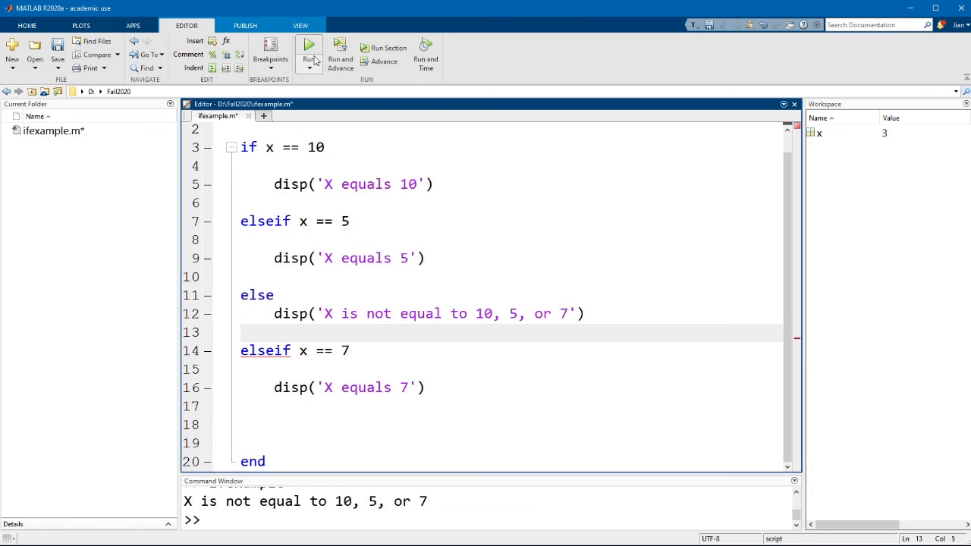
click(308, 47)
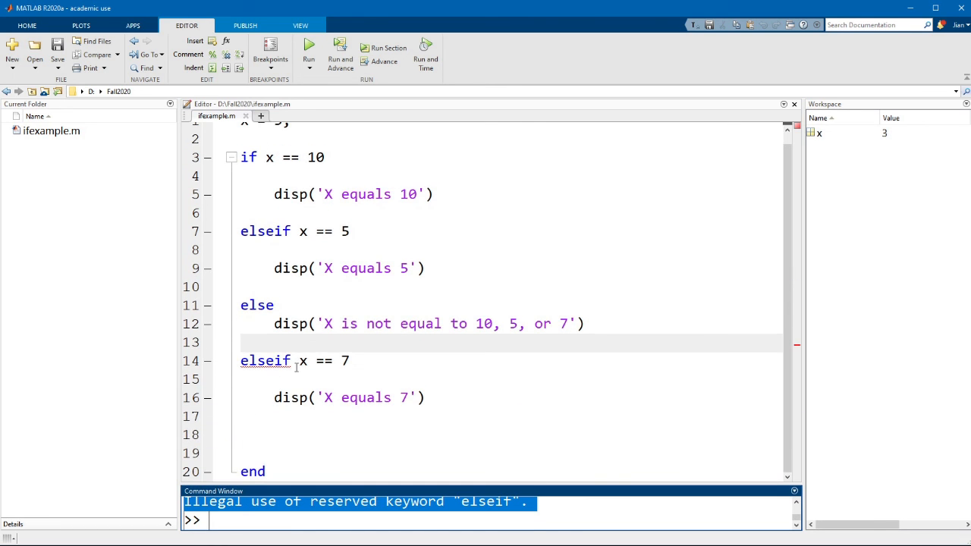
Move the else and disp lines from mid-chain to below the elseif x == 7 block.
drag(241, 305, 584, 324)
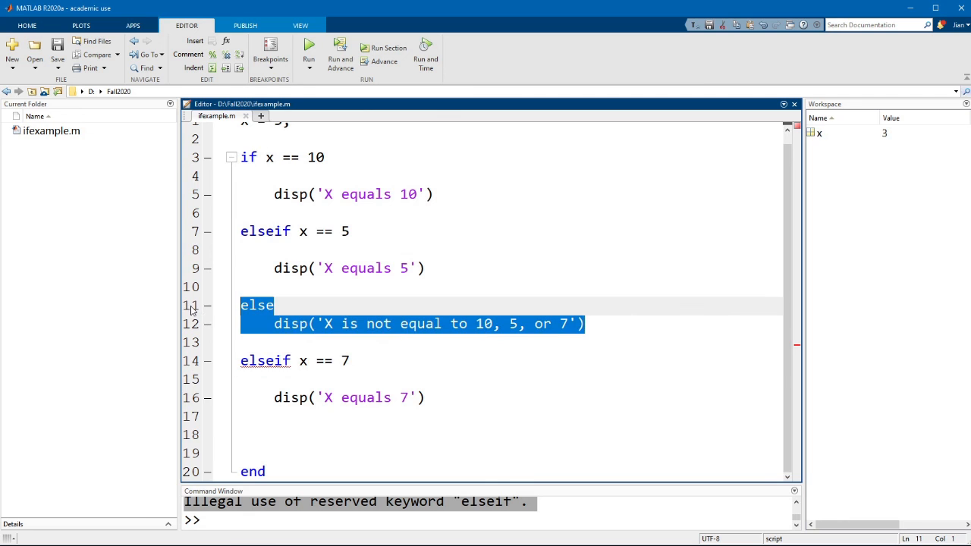
key(Delete)
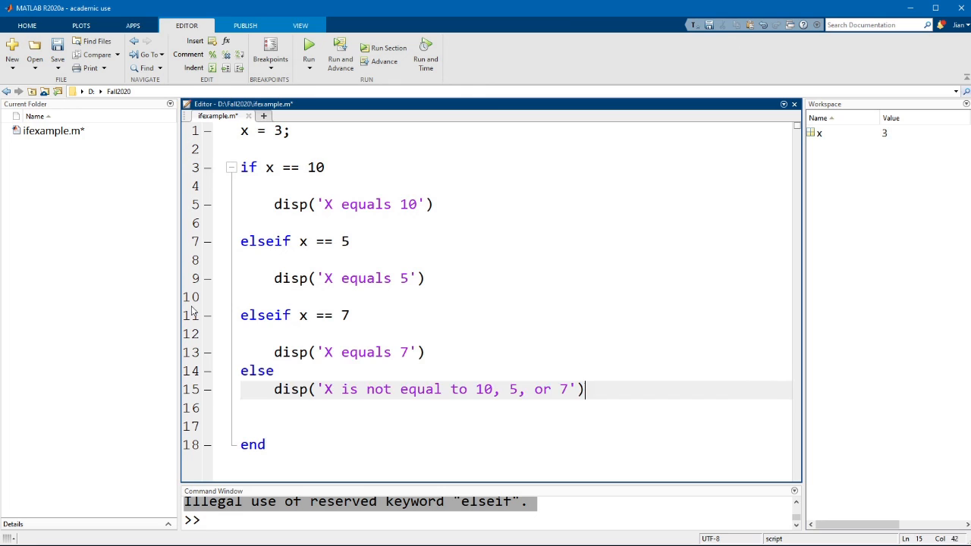
key(Enter)
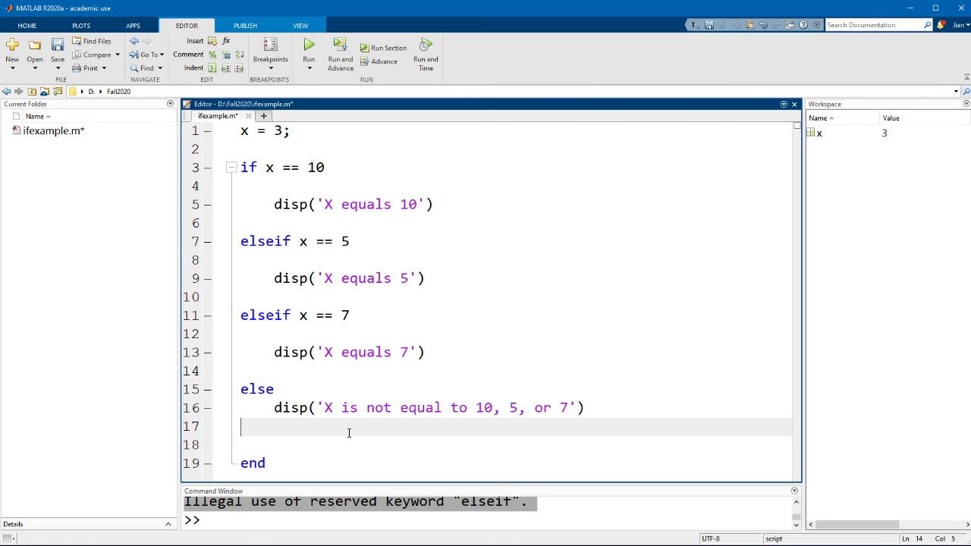